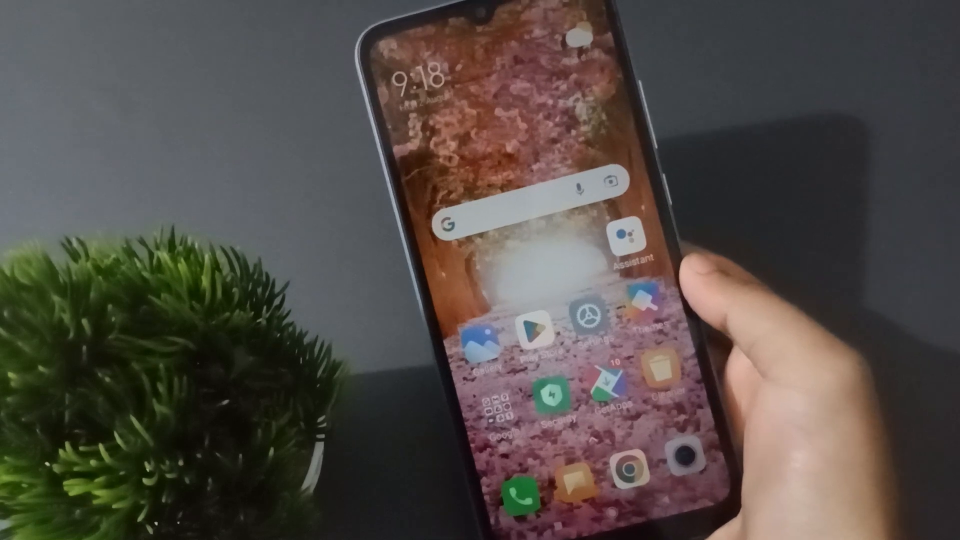
- Go from the home screen into Settings and reach the Passwords & security page
click(597, 321)
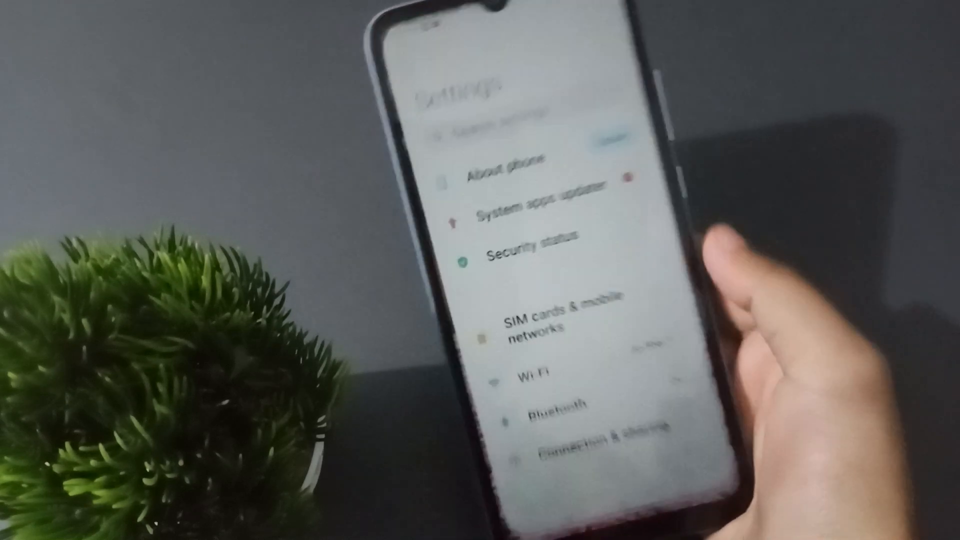
scroll(down, 3)
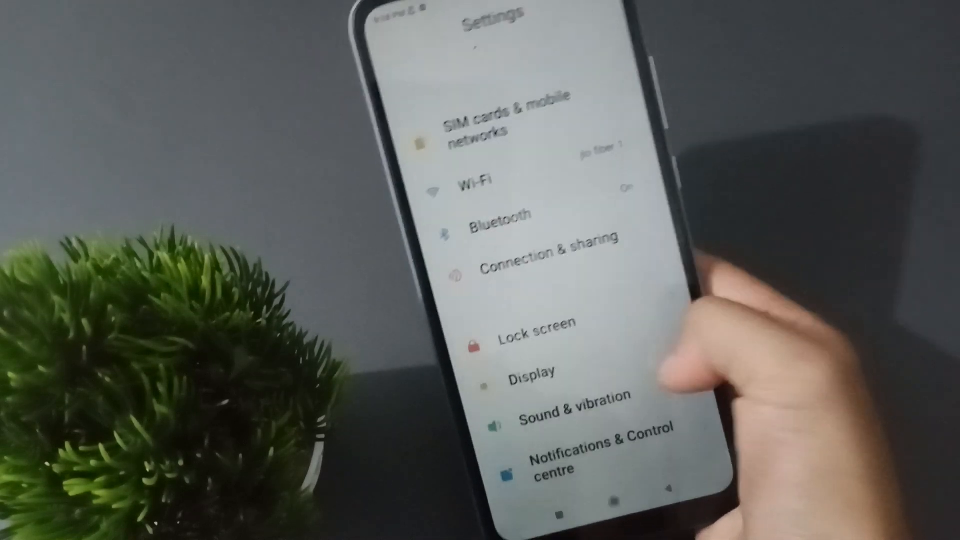
scroll(down, 3)
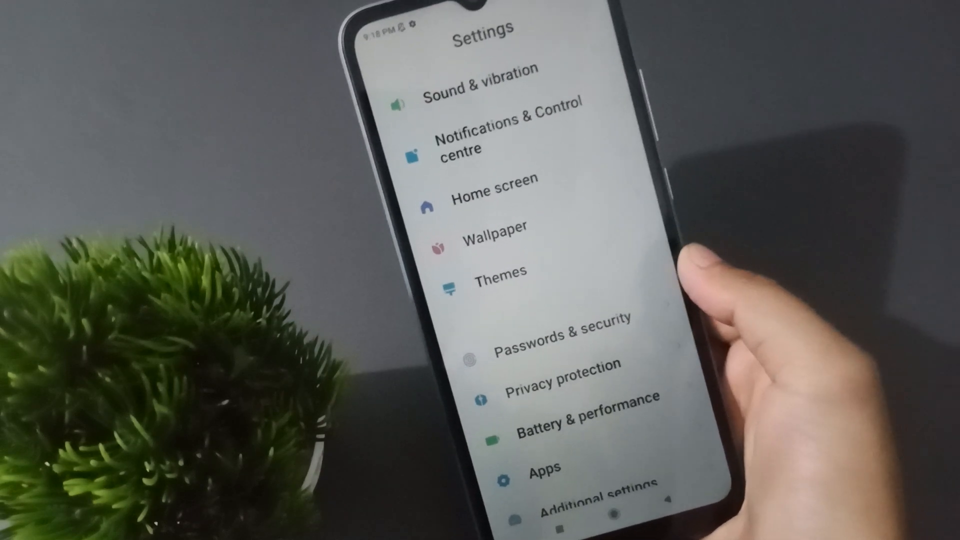
click(562, 336)
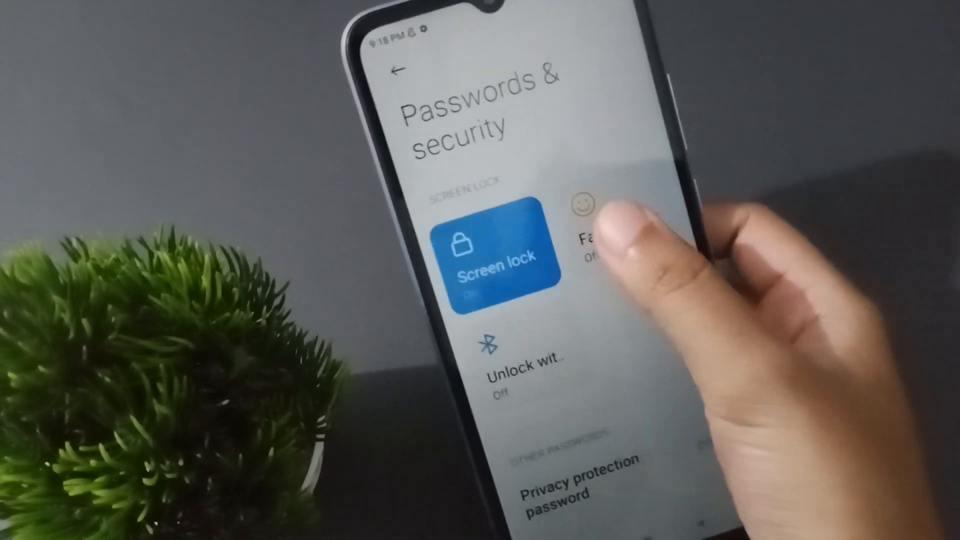
- Turn off the existing screen lock and return to Screen lock to pick a new type
click(496, 254)
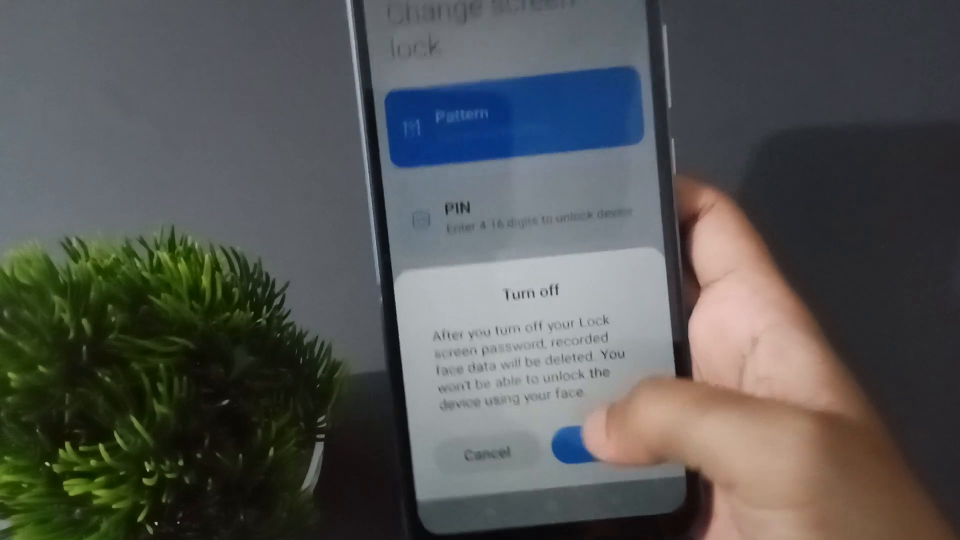
click(576, 444)
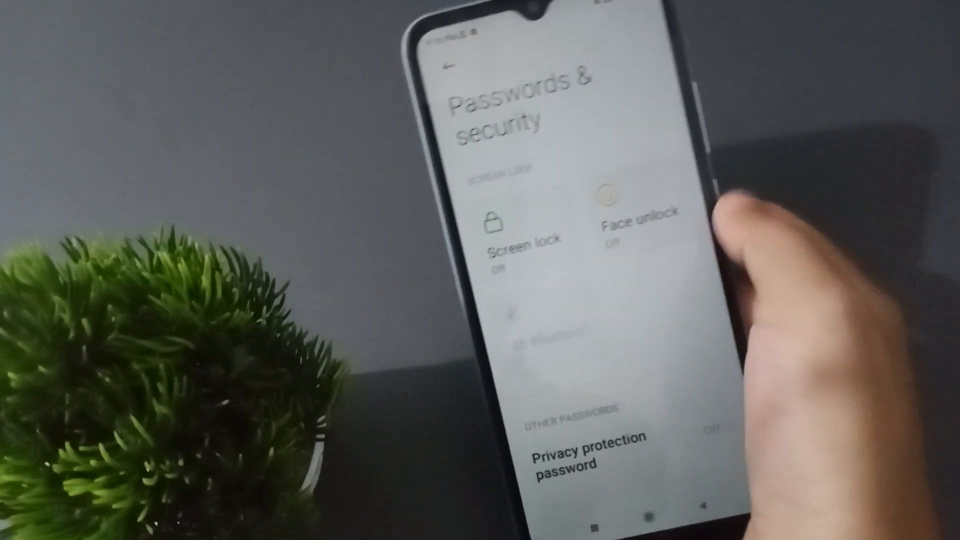
click(522, 233)
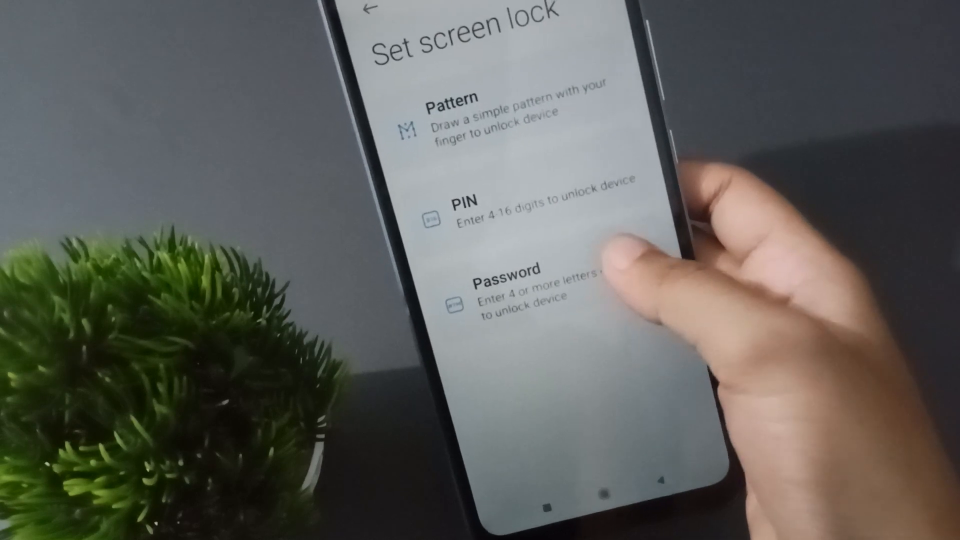
- Select Password as the lock type, accept the remember-it warning, and begin entering it
click(509, 276)
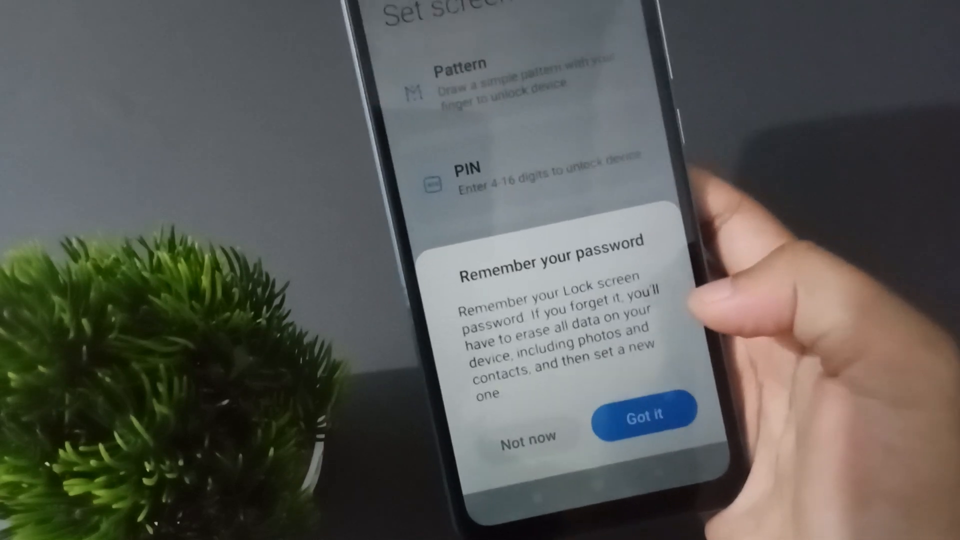
click(642, 411)
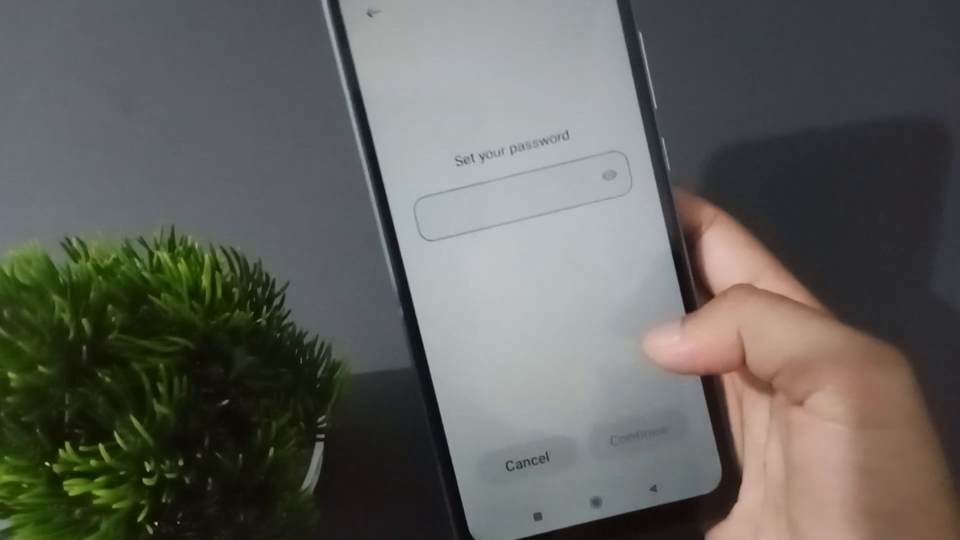
click(523, 217)
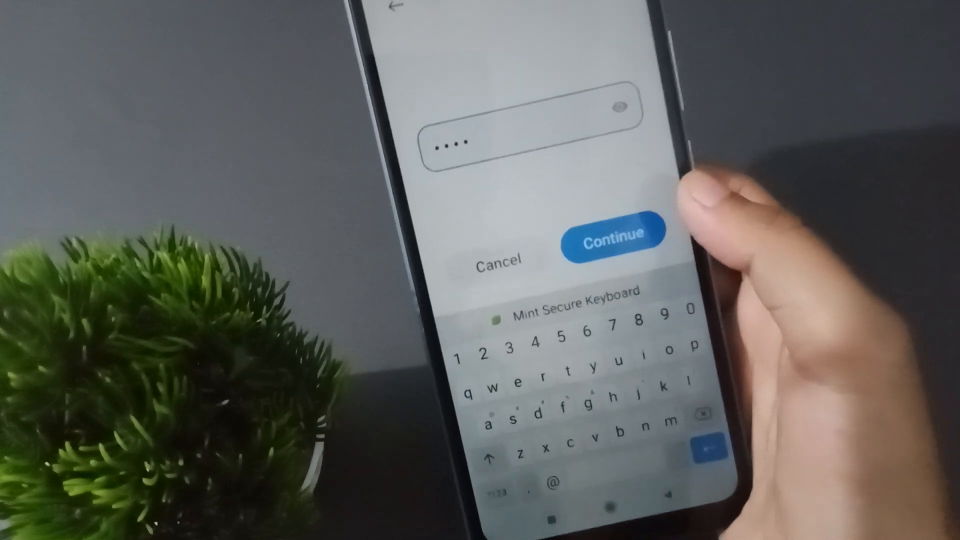
- Continue with the typed name-based password and confirm it so Screen lock shows On
click(614, 233)
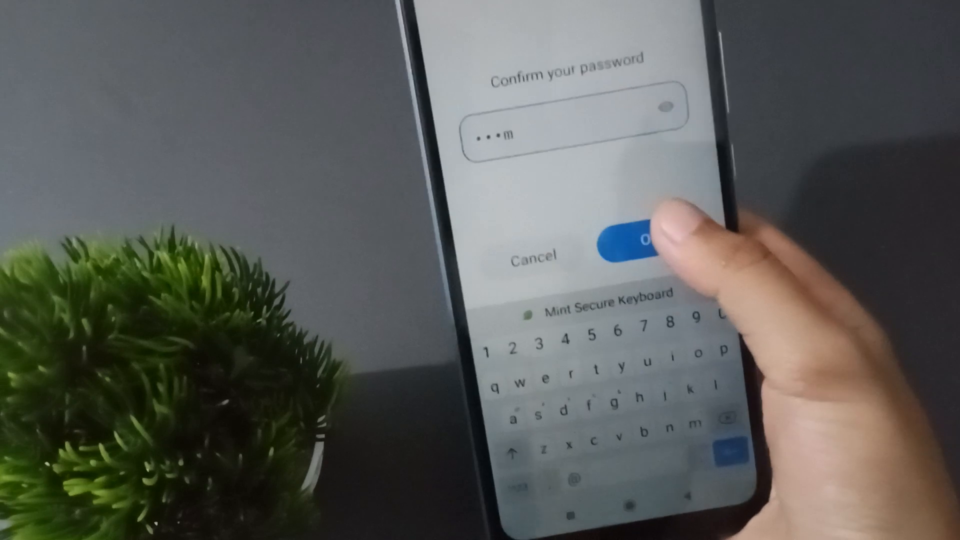
click(643, 242)
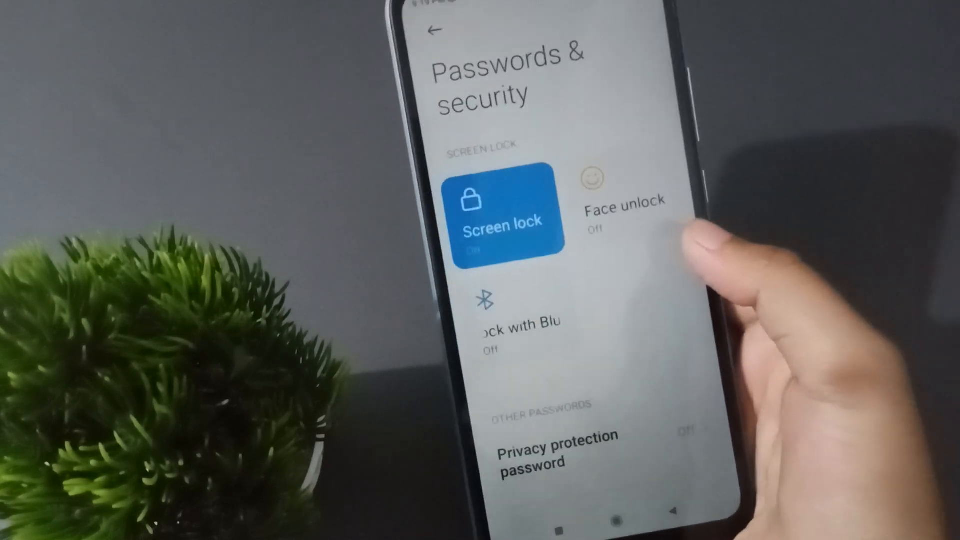